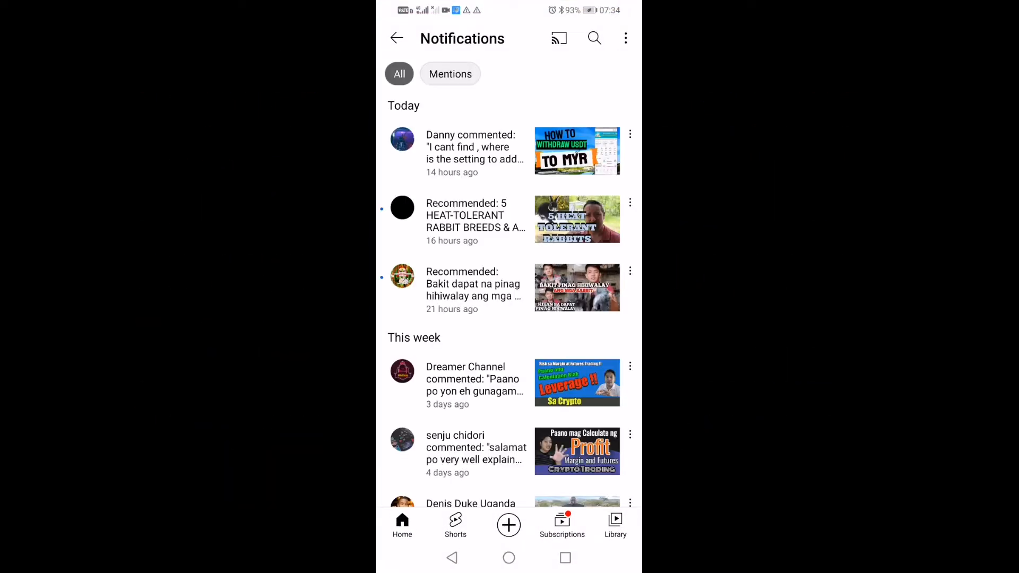
# - Leave the YouTube notifications, swipe to the last home page, and launch Huobi Pro
pyautogui.click(475, 150)
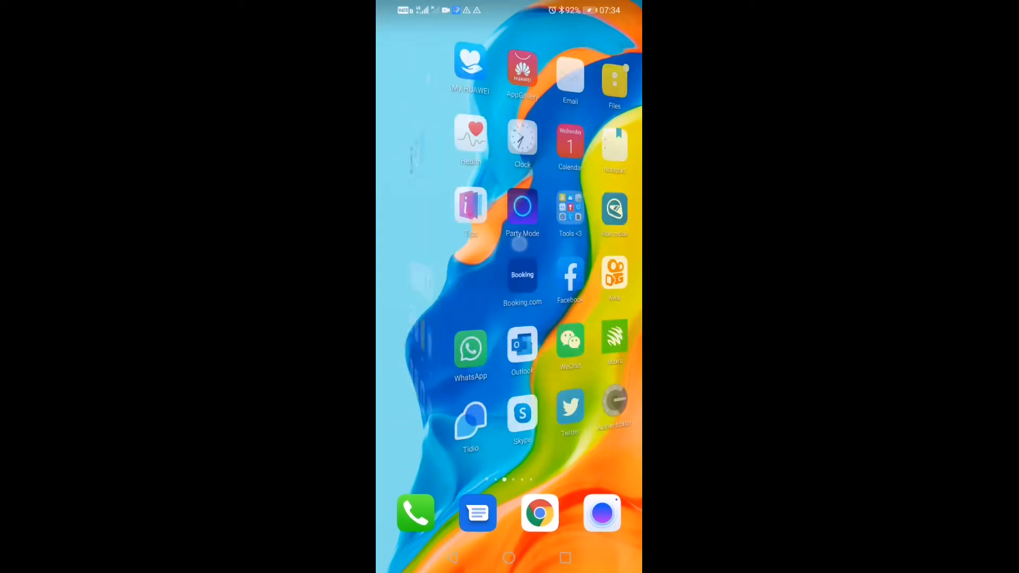
pyautogui.hscroll(-3)
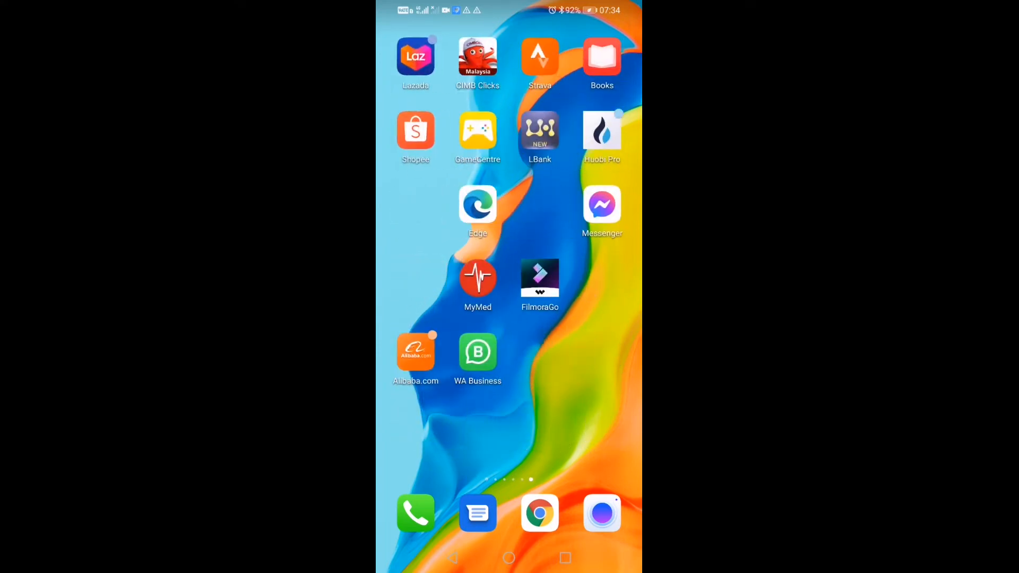
pyautogui.click(602, 130)
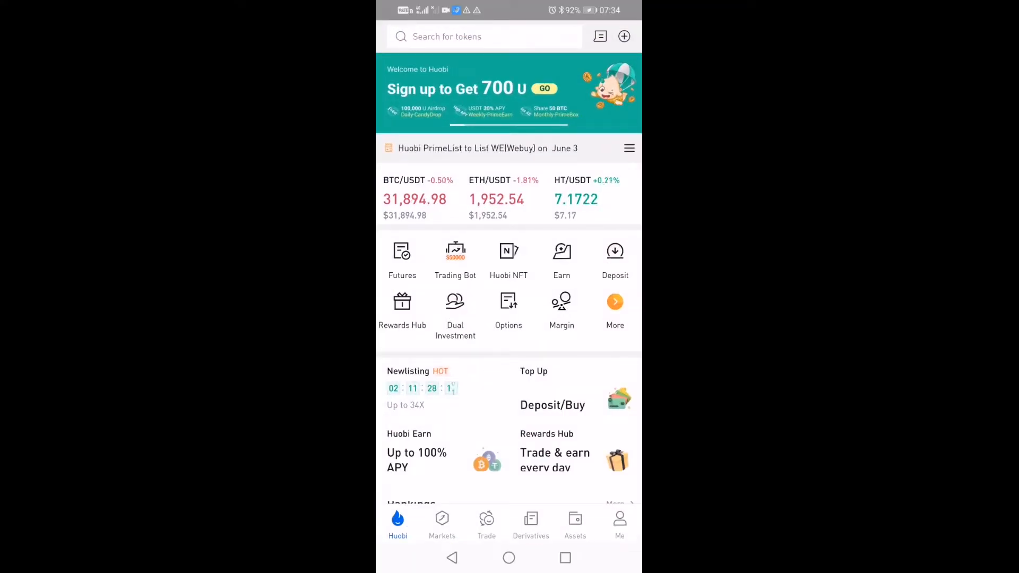
# - Open the Me profile page and go to Trading Setting through the gear icon
pyautogui.click(619, 523)
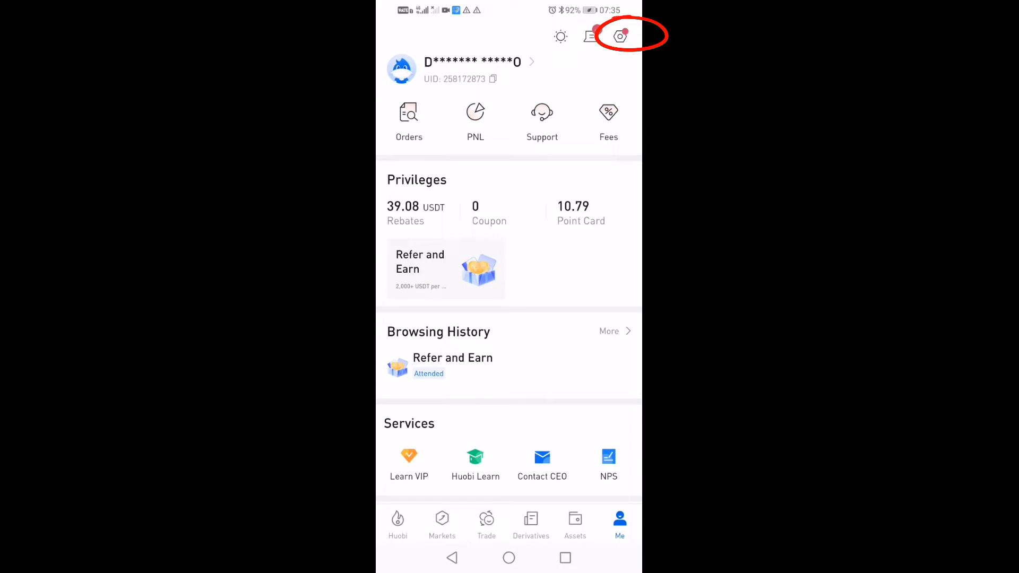
pyautogui.click(620, 36)
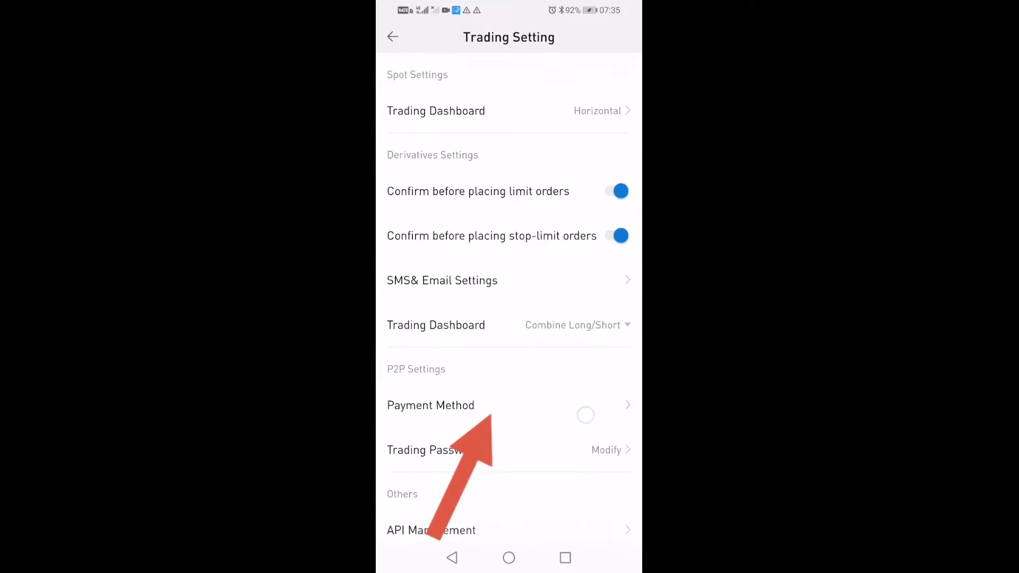
# - Open Payment Method under P2P Settings and start adding a new Bank Transfer method
pyautogui.click(430, 405)
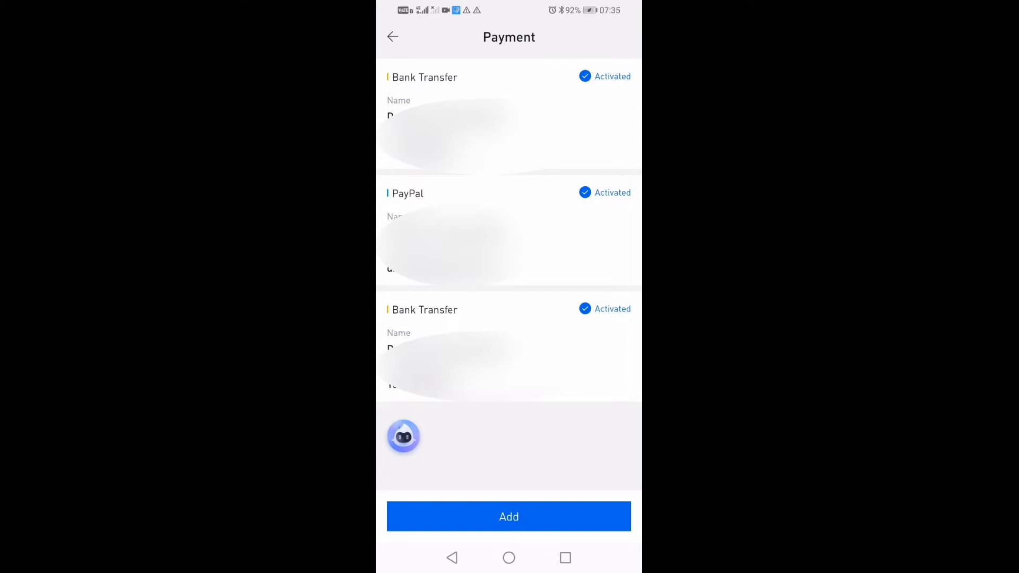
pyautogui.click(509, 517)
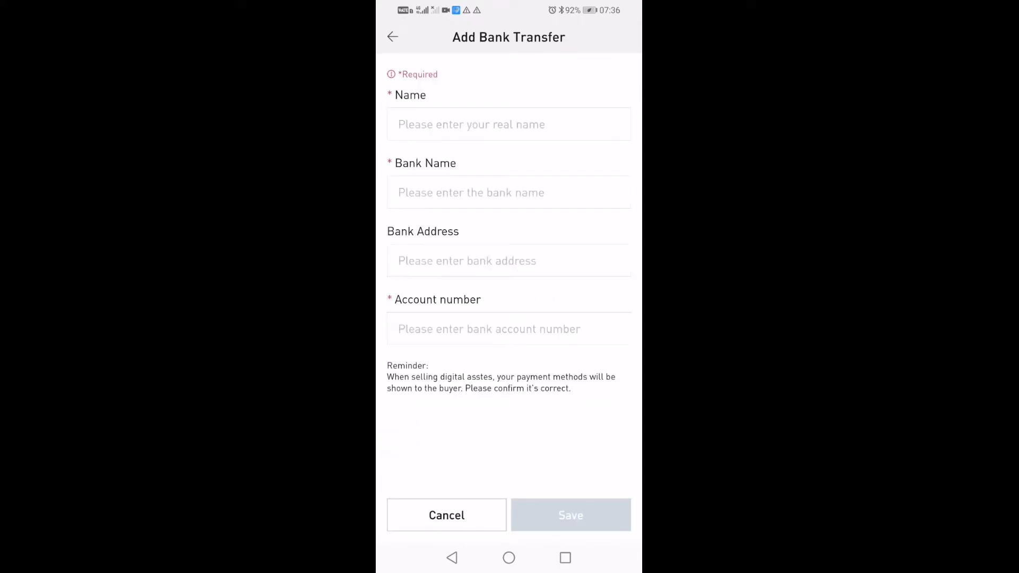
# - Cancel the Bank Transfer form, open All Collection Methods, and scroll through the list
pyautogui.click(392, 36)
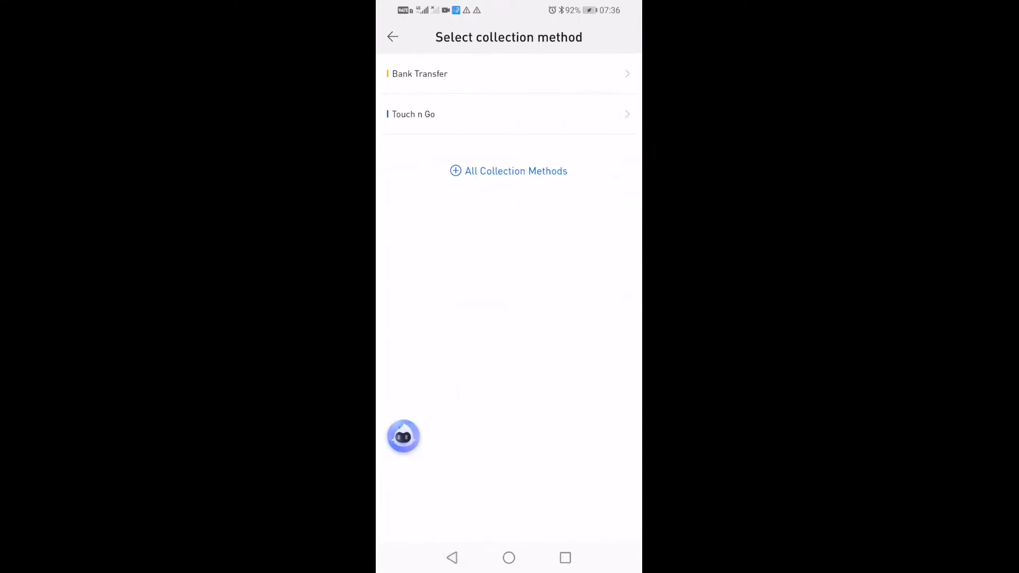
pyautogui.click(509, 171)
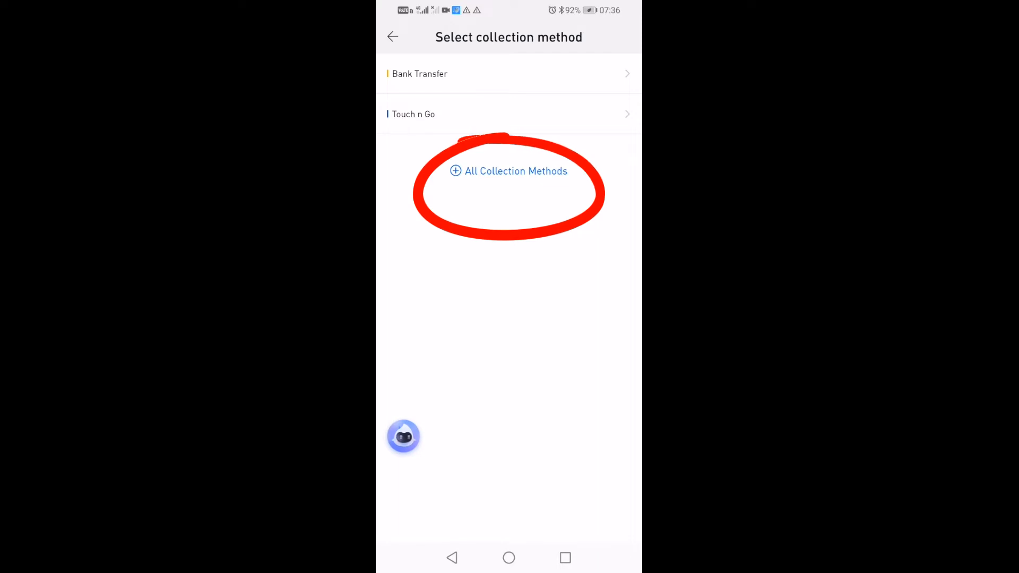
pyautogui.click(509, 171)
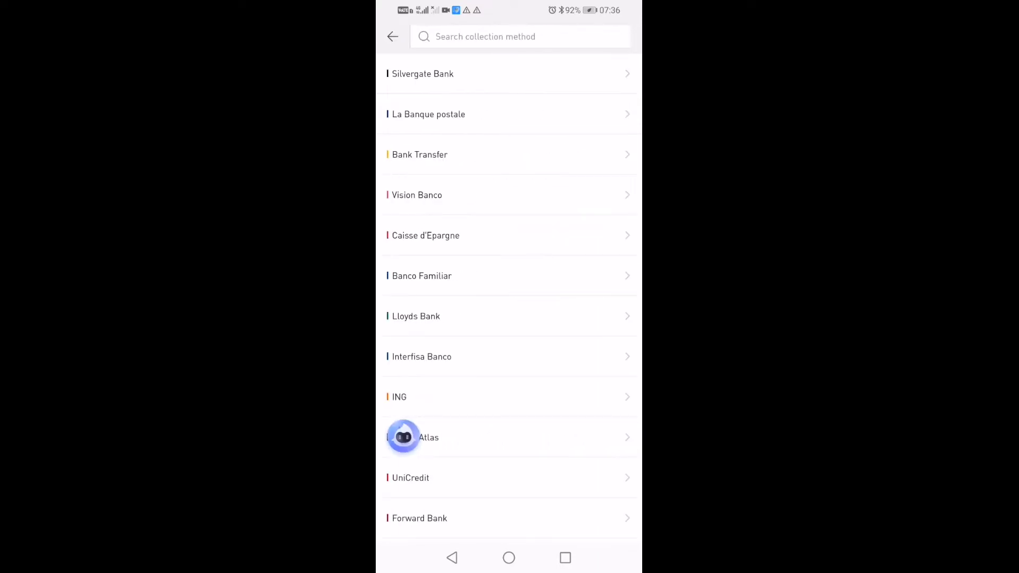
pyautogui.scroll(-3)
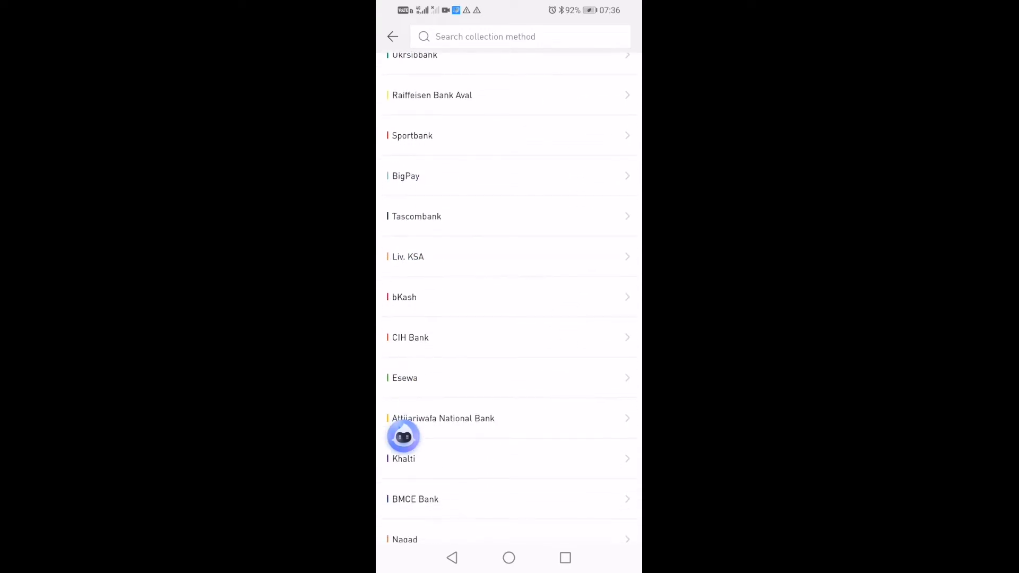
pyautogui.scroll(-3)
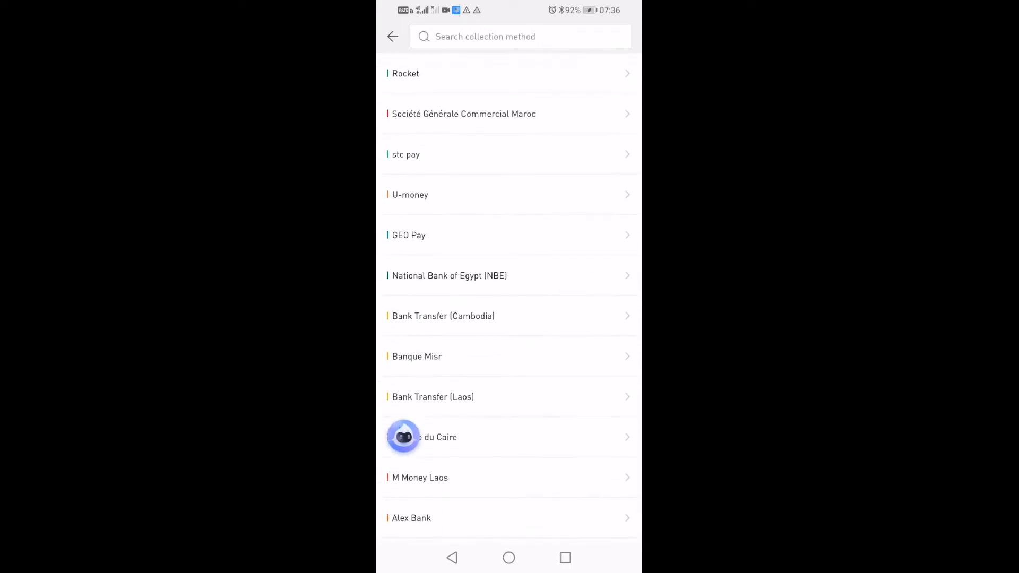
# - Search collection methods for 'May', open the Paymaya form, then search 'May' again
pyautogui.click(519, 37)
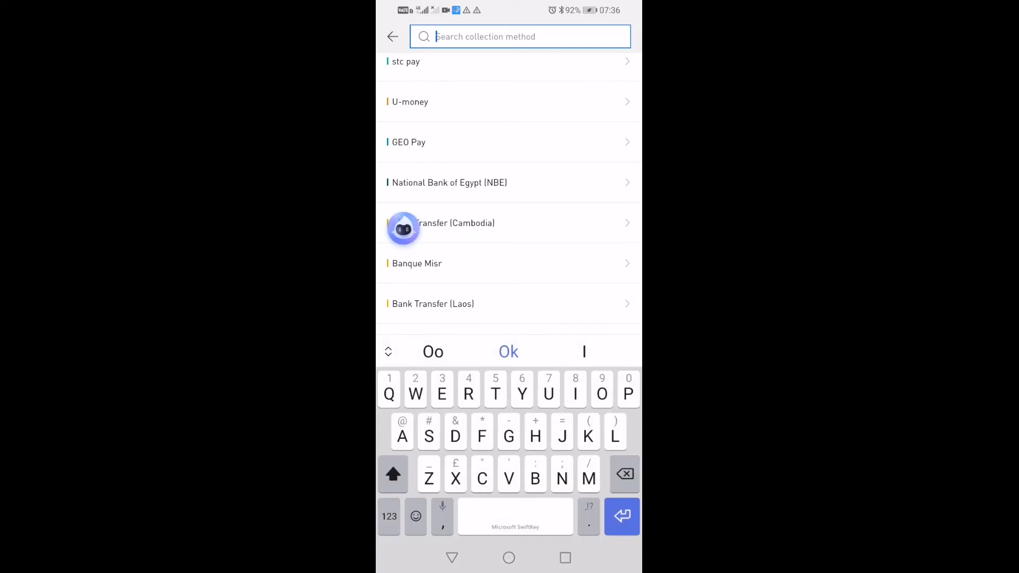
pyautogui.write('M')
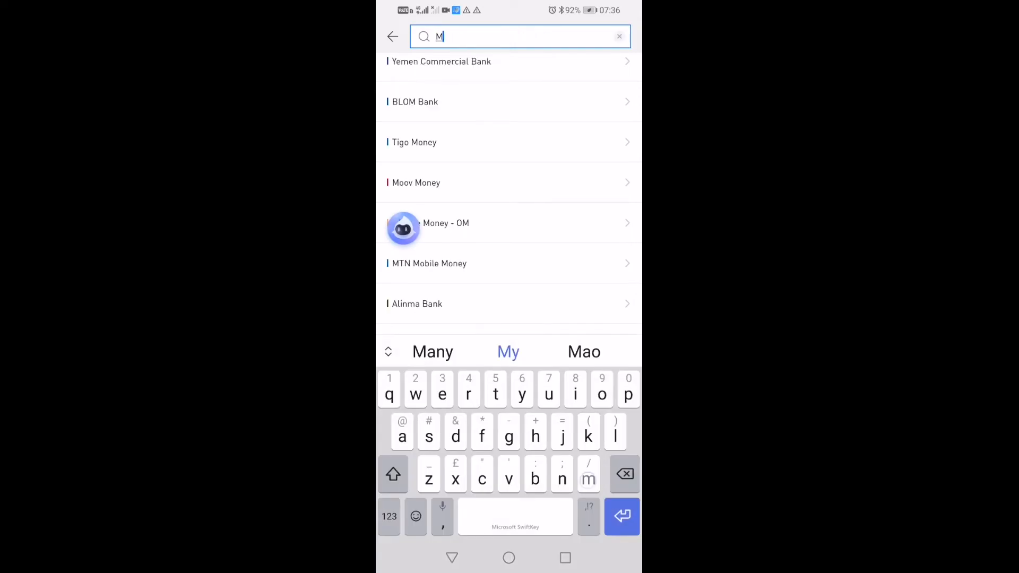
pyautogui.write('ay')
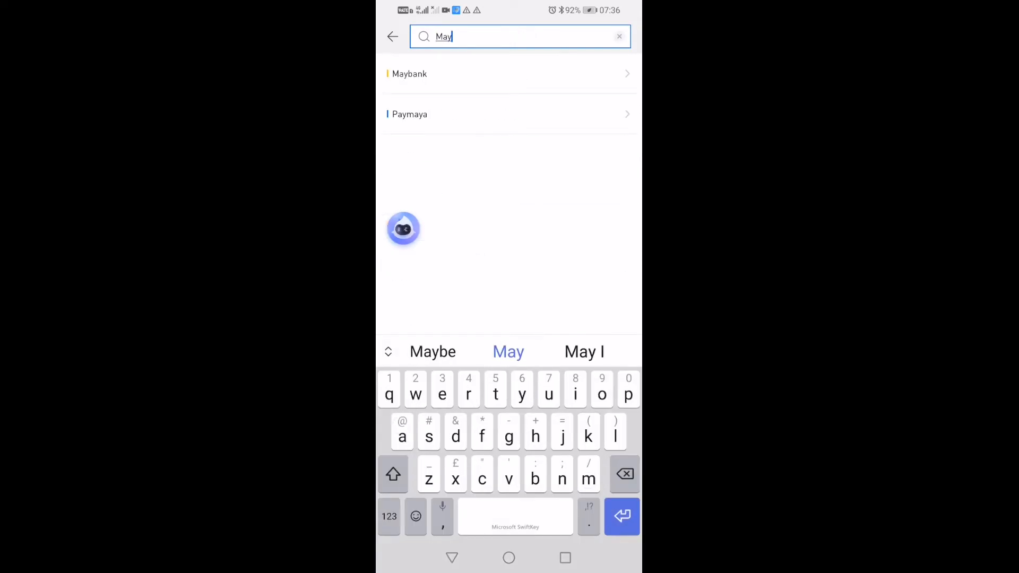
pyautogui.click(409, 73)
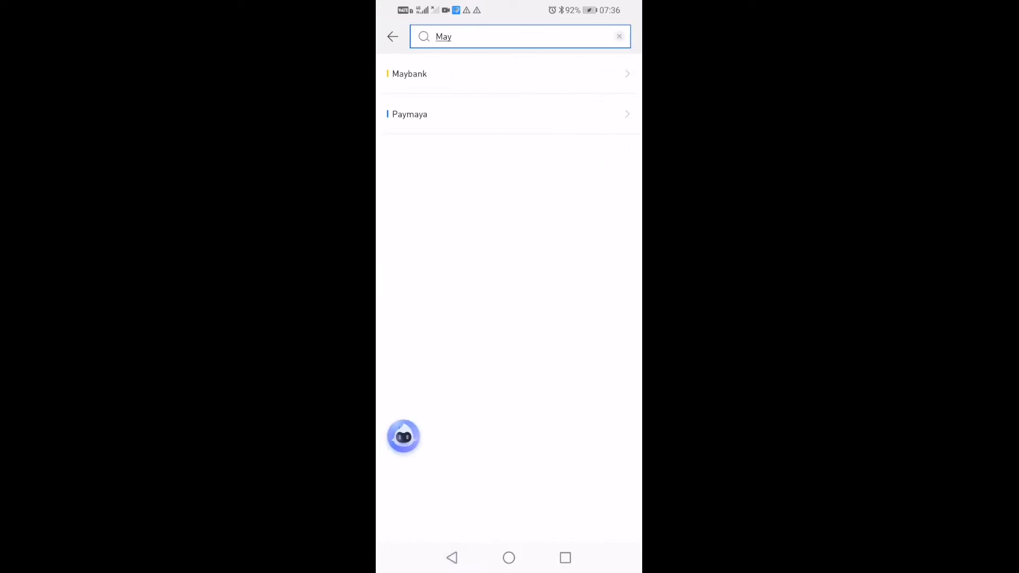
pyautogui.click(410, 115)
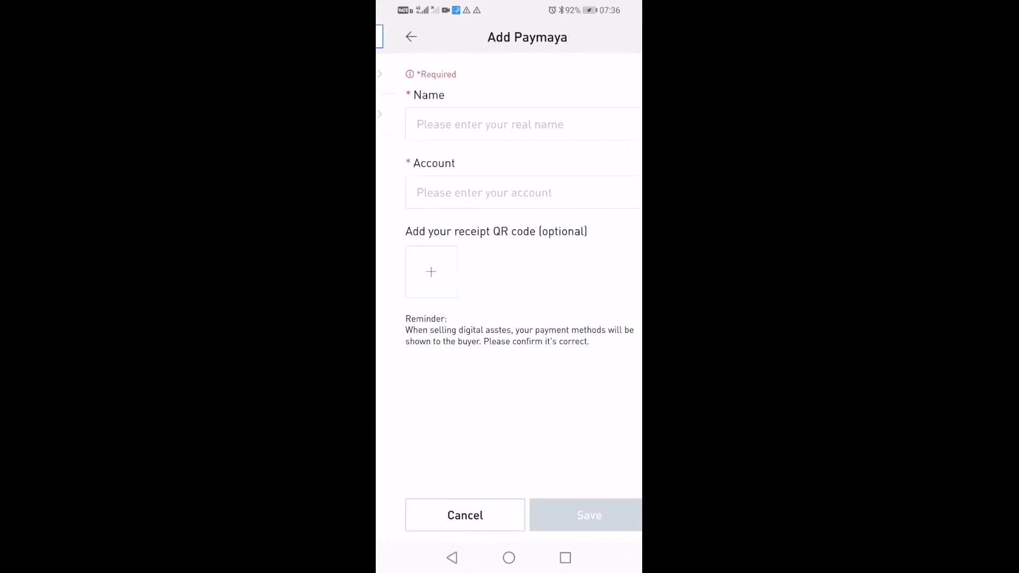
pyautogui.write('May')
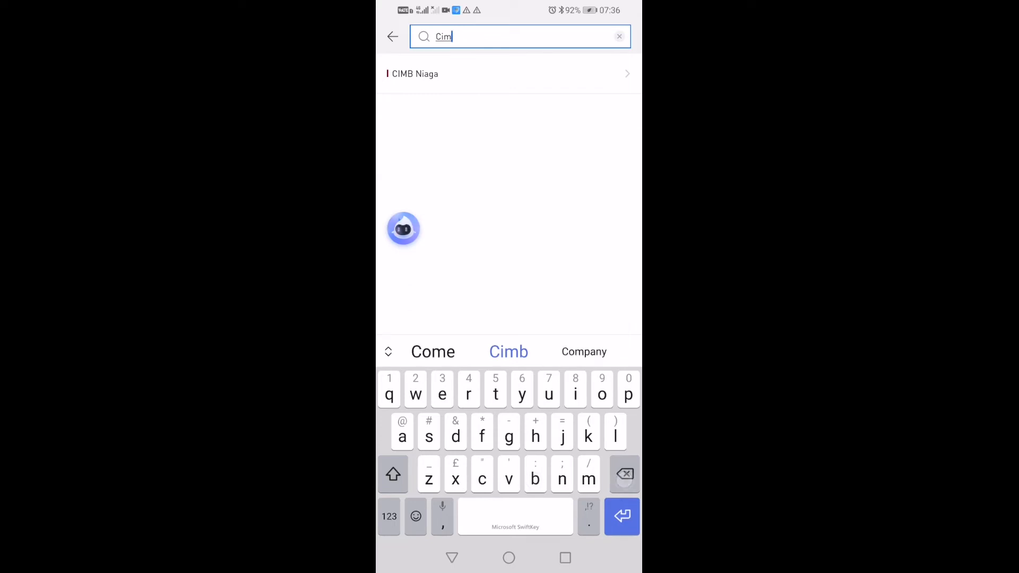
# - Clear the search field and scroll down through the full list of banks and wallets
pyautogui.click(618, 37)
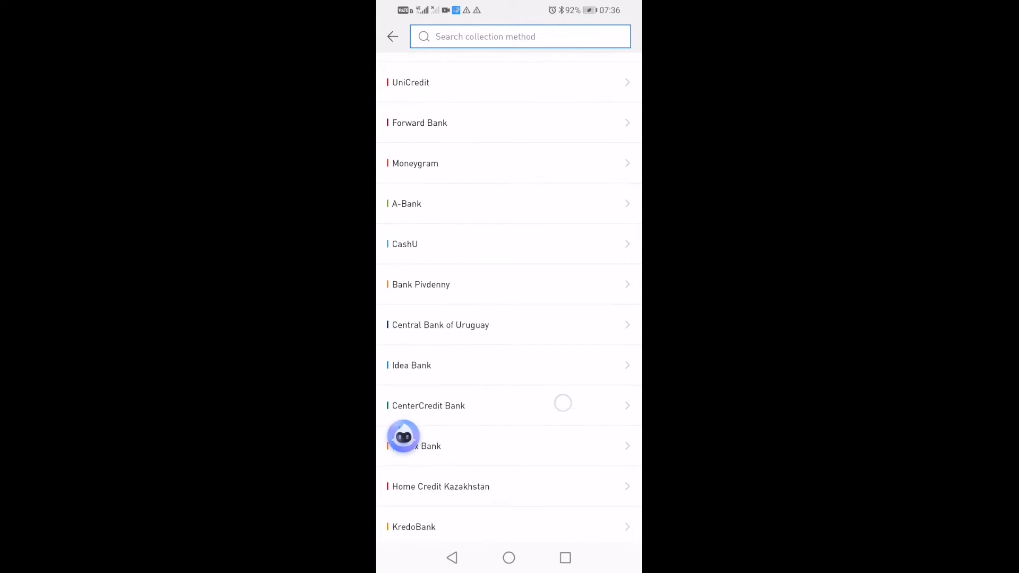
pyautogui.scroll(-3)
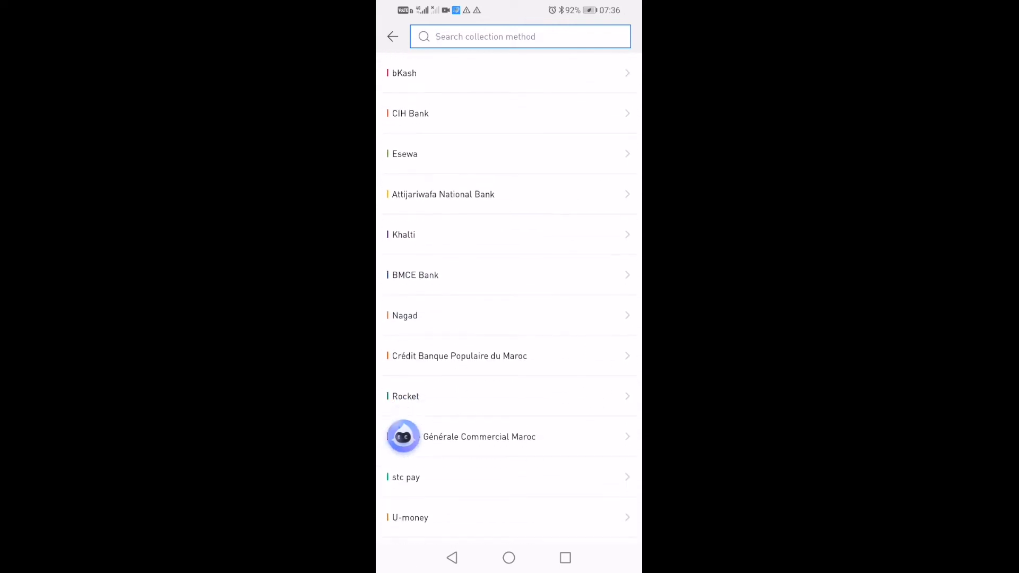
pyautogui.scroll(-3)
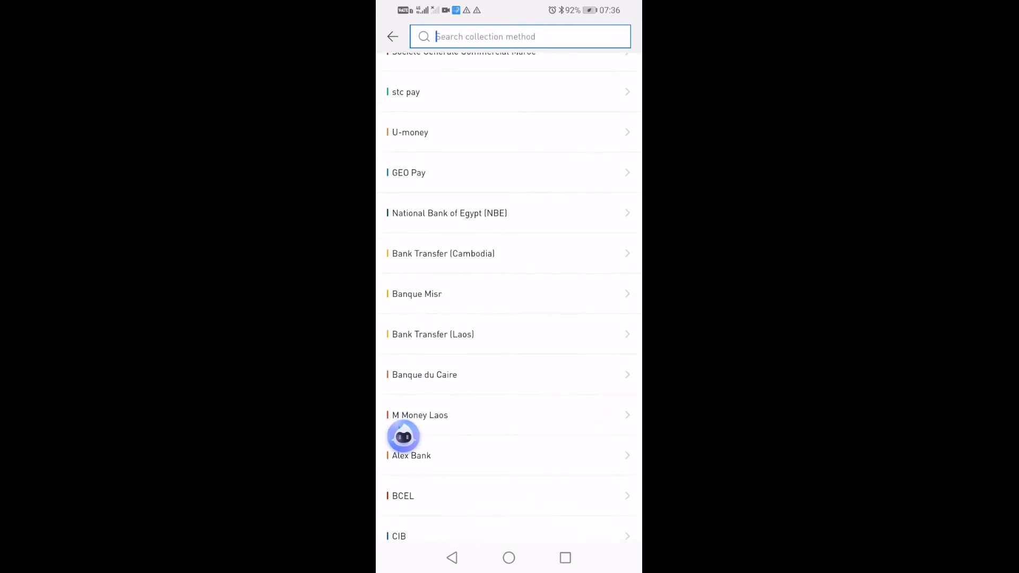
pyautogui.scroll(-3)
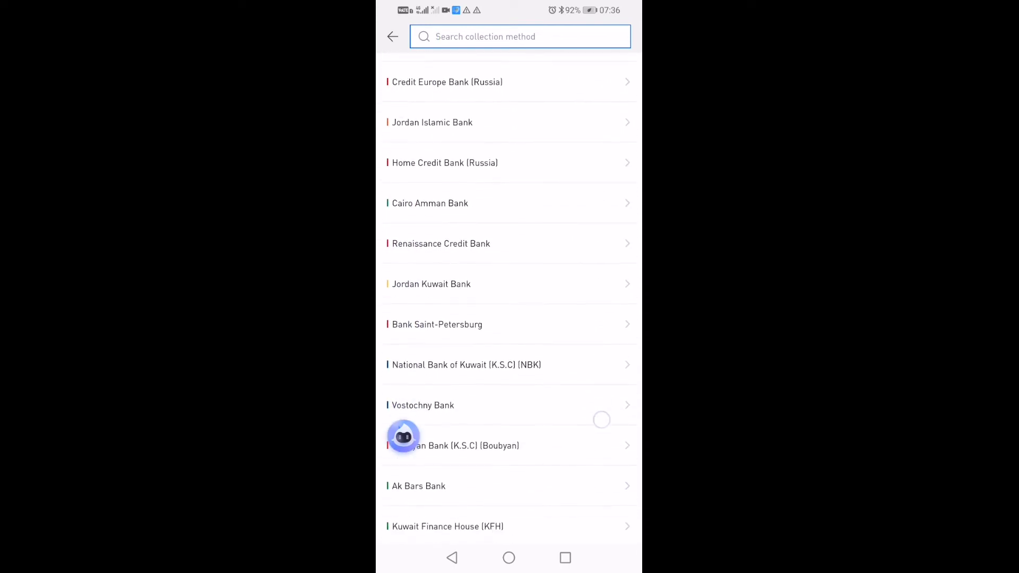
pyautogui.scroll(-3)
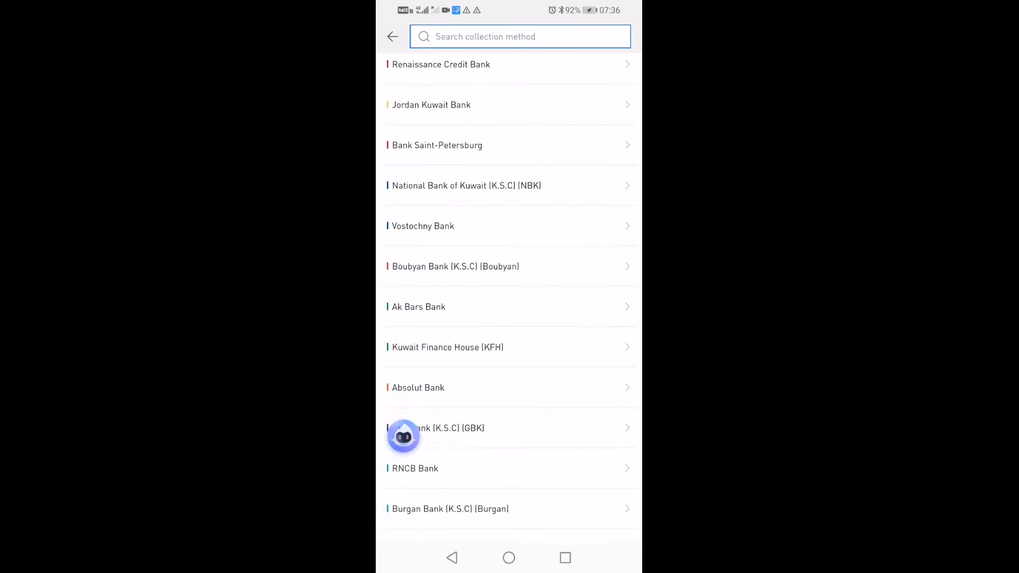
pyautogui.scroll(-3)
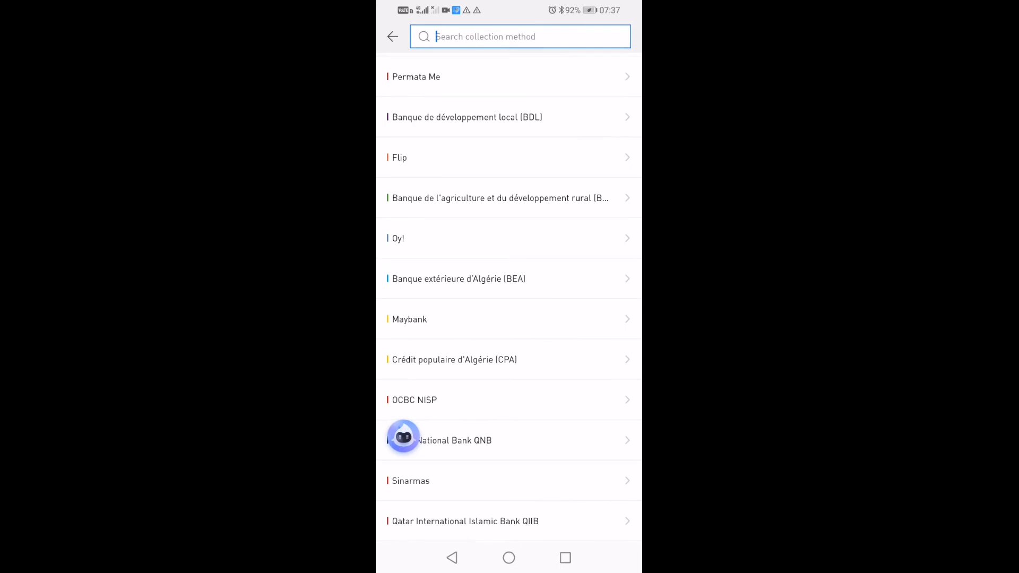
pyautogui.scroll(-3)
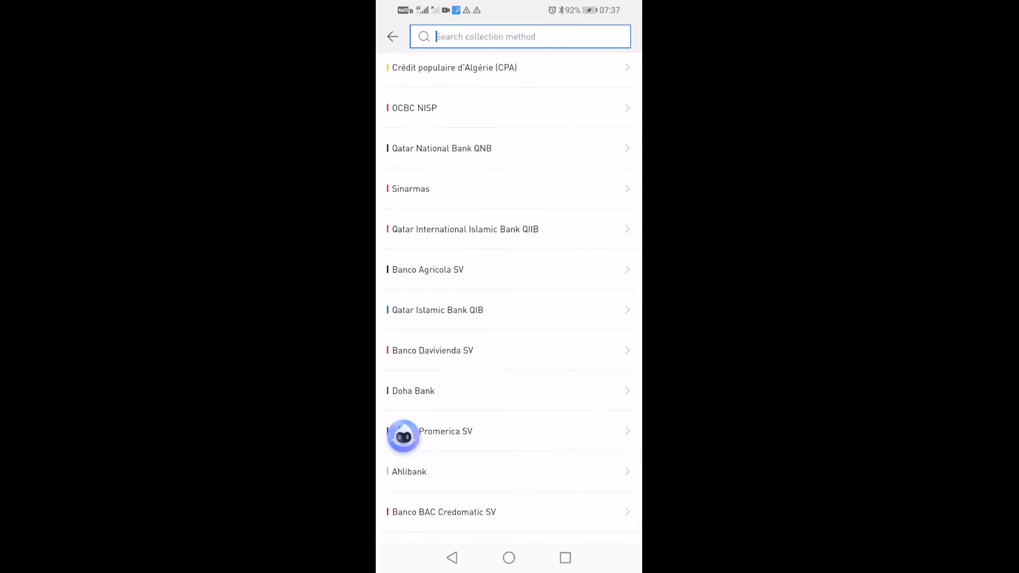
pyautogui.scroll(-3)
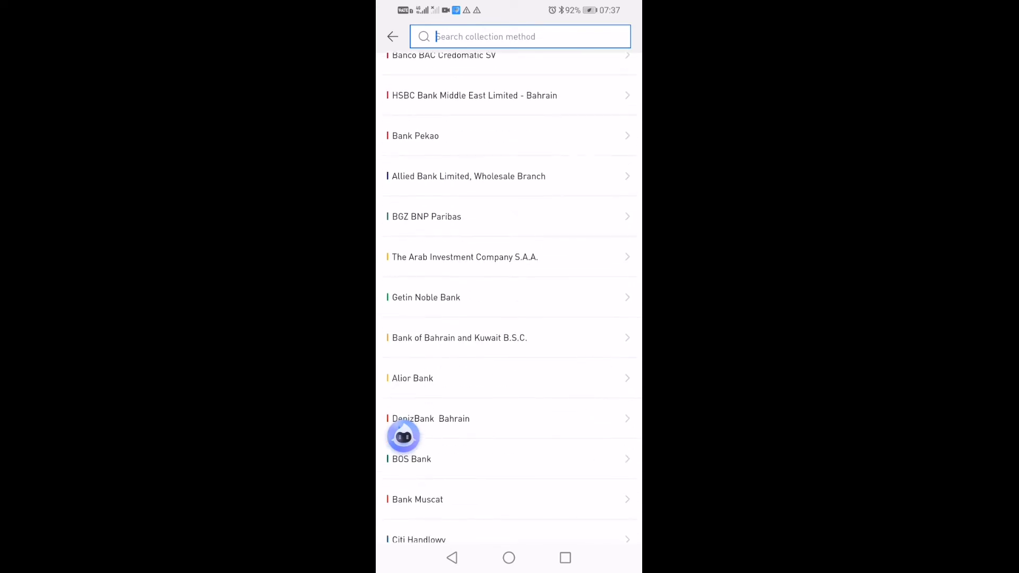
pyautogui.scroll(-3)
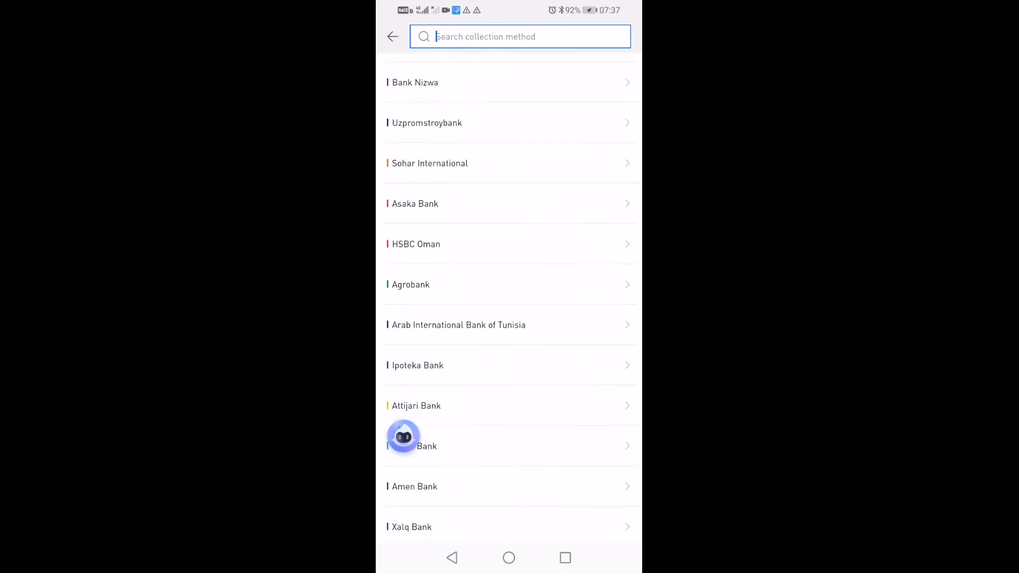
pyautogui.scroll(-3)
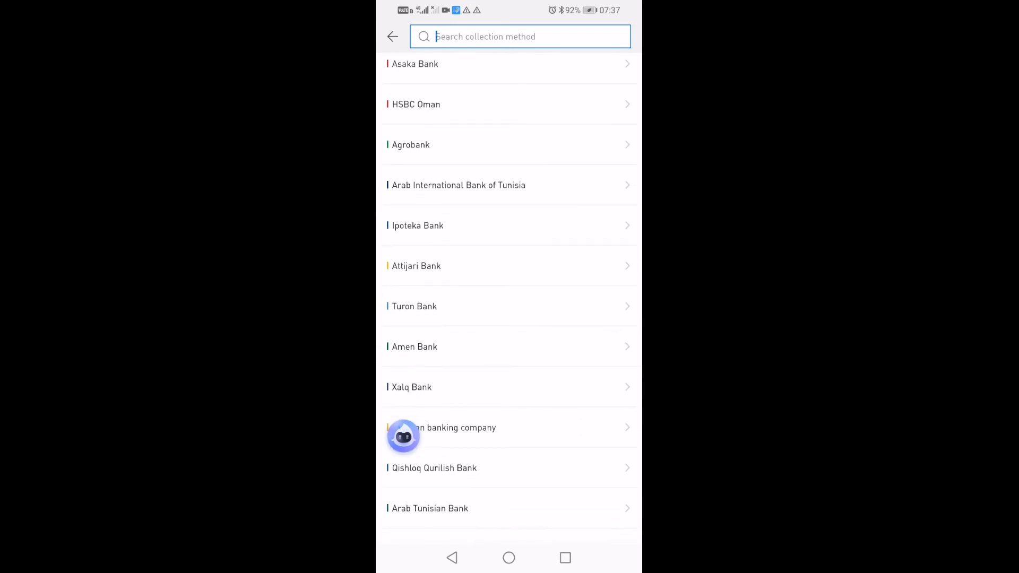
pyautogui.scroll(-3)
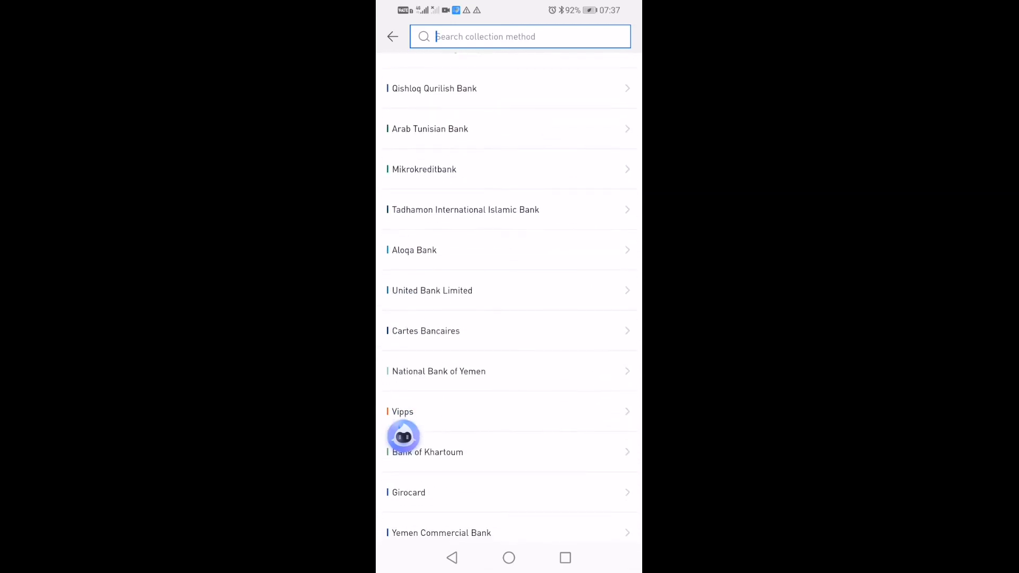
pyautogui.scroll(-3)
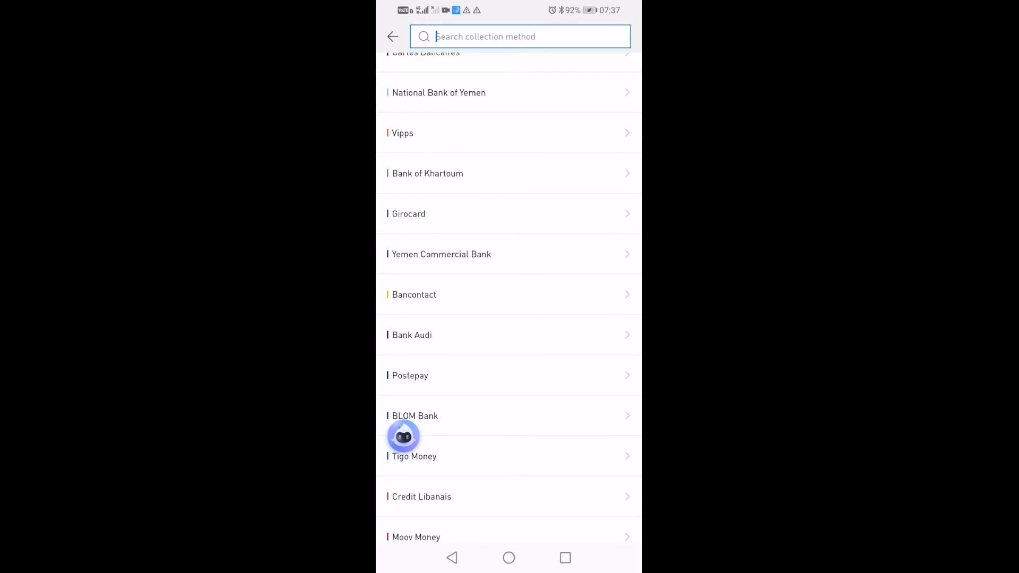
pyautogui.scroll(-3)
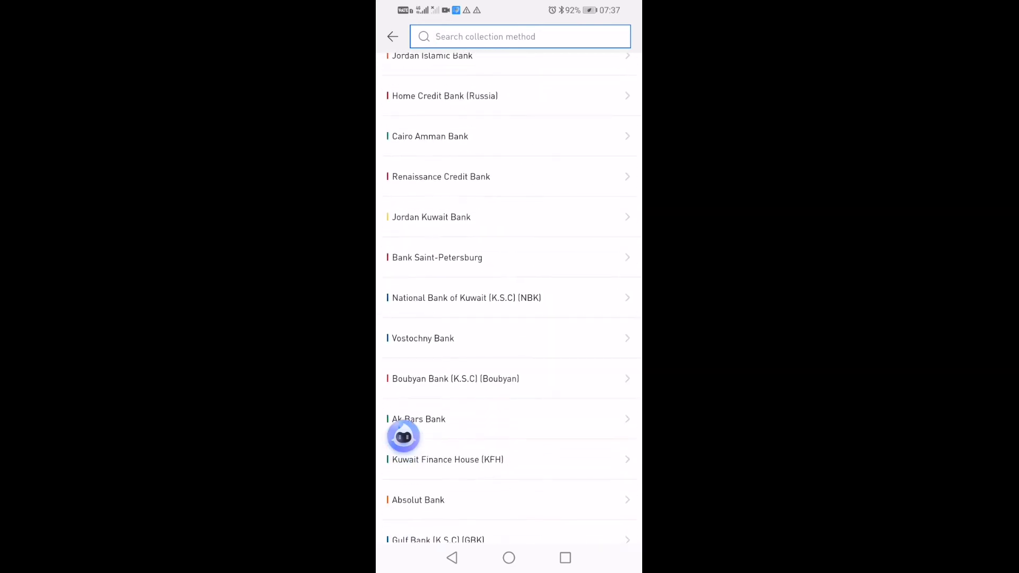
pyautogui.scroll(-3)
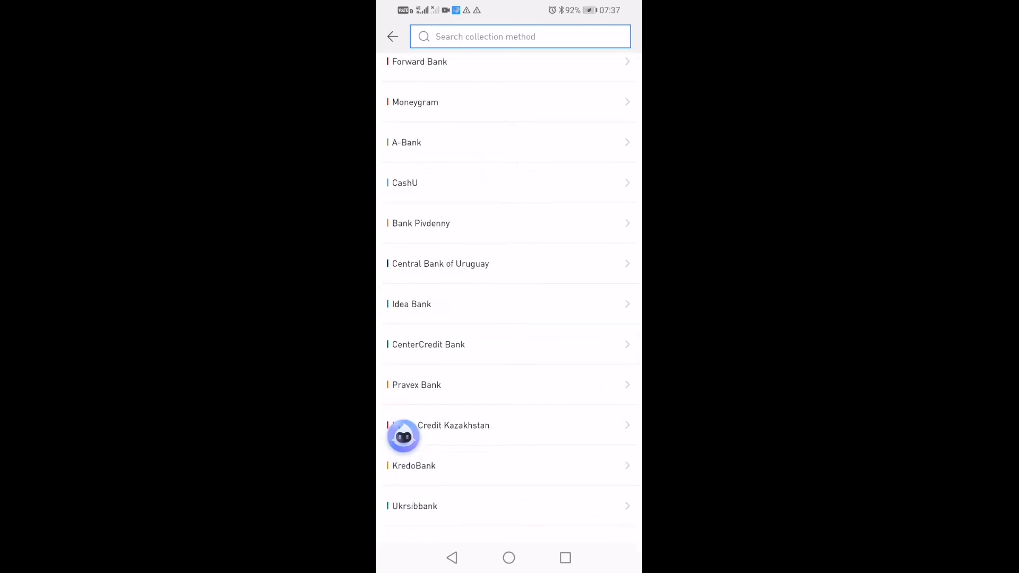